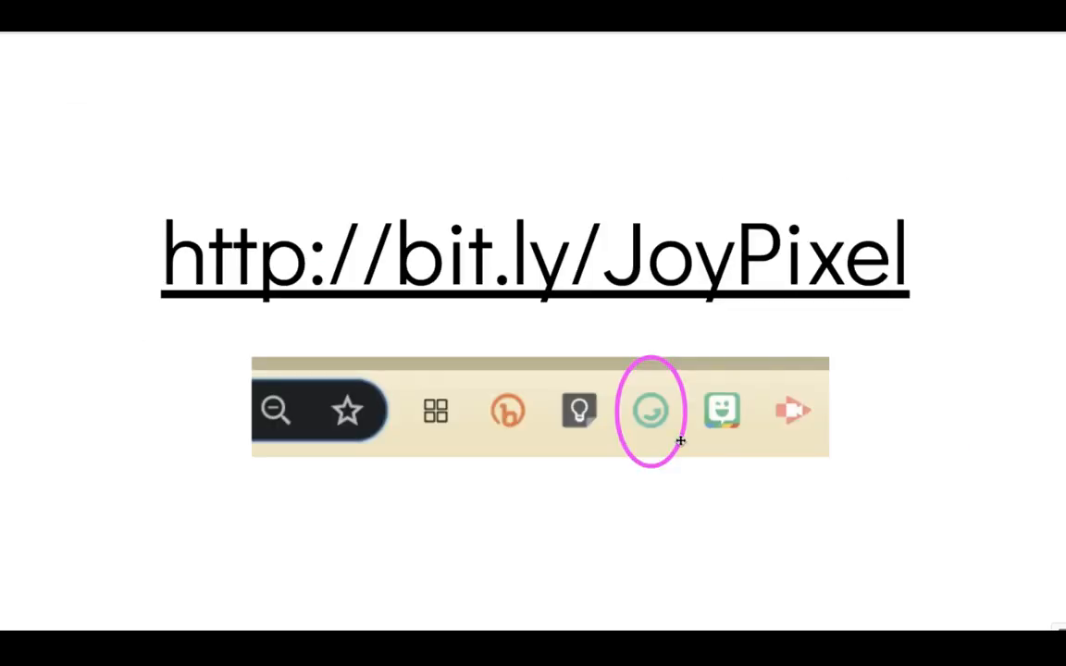
mouse_move(855, 296)
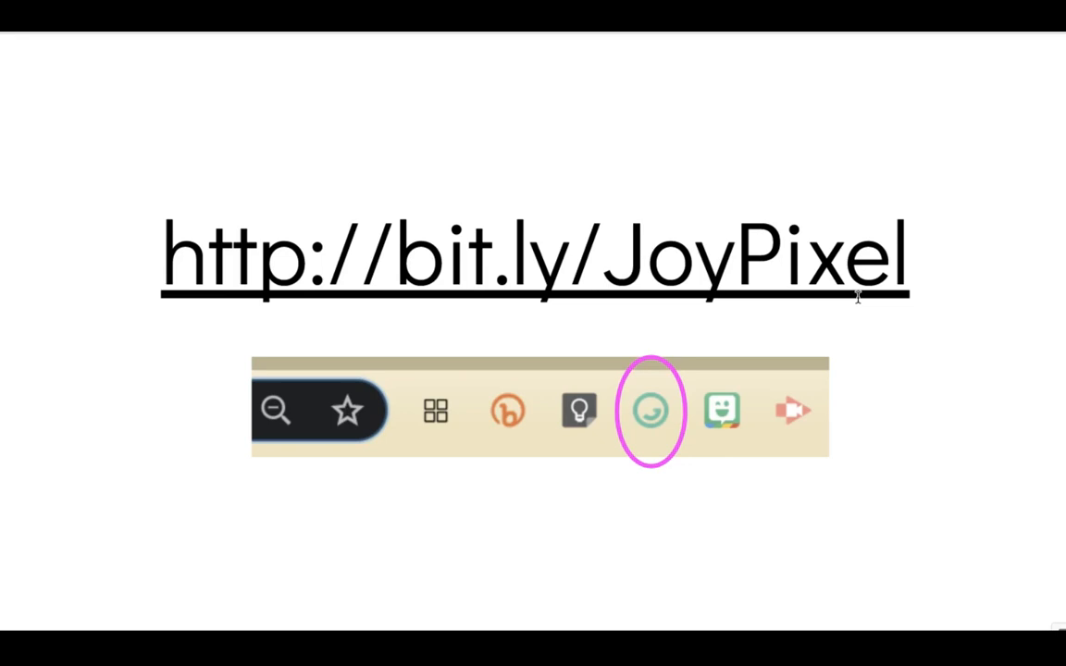
mouse_move(889, 287)
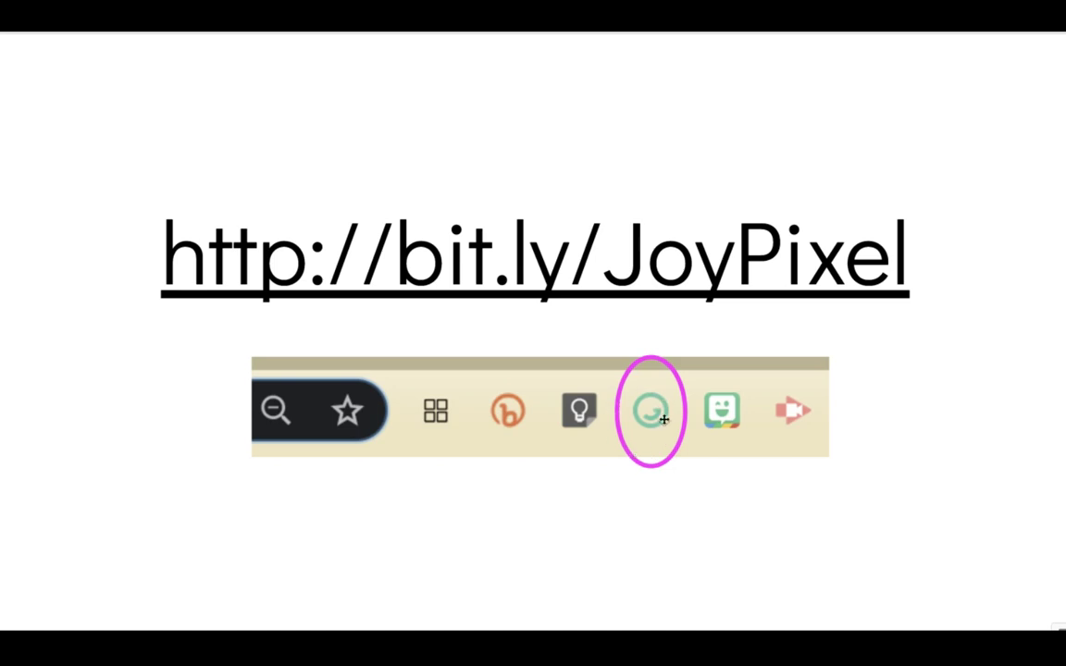
mouse_move(648, 422)
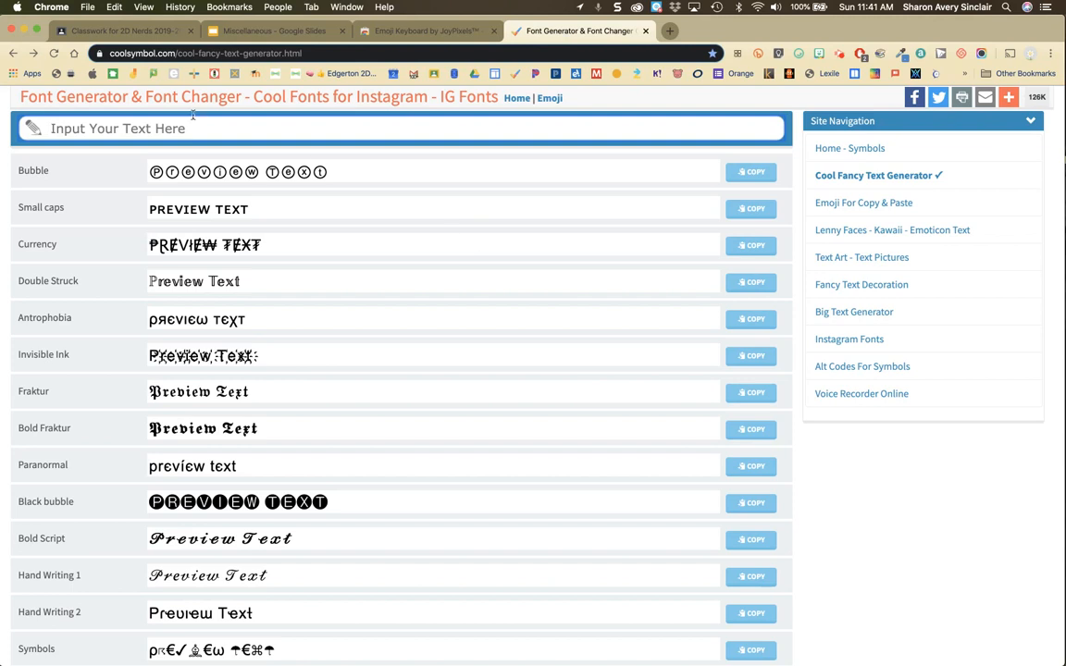
Enter 'Writing' in the Input Your Text Here box so all styles preview it.
click(185, 127)
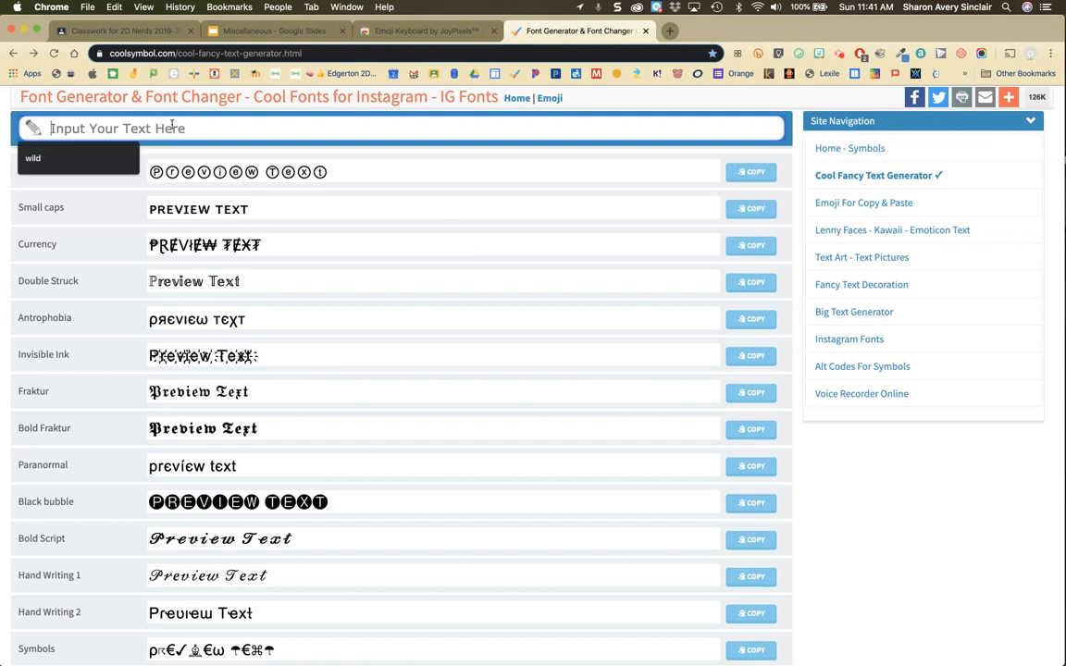
text(Writing)
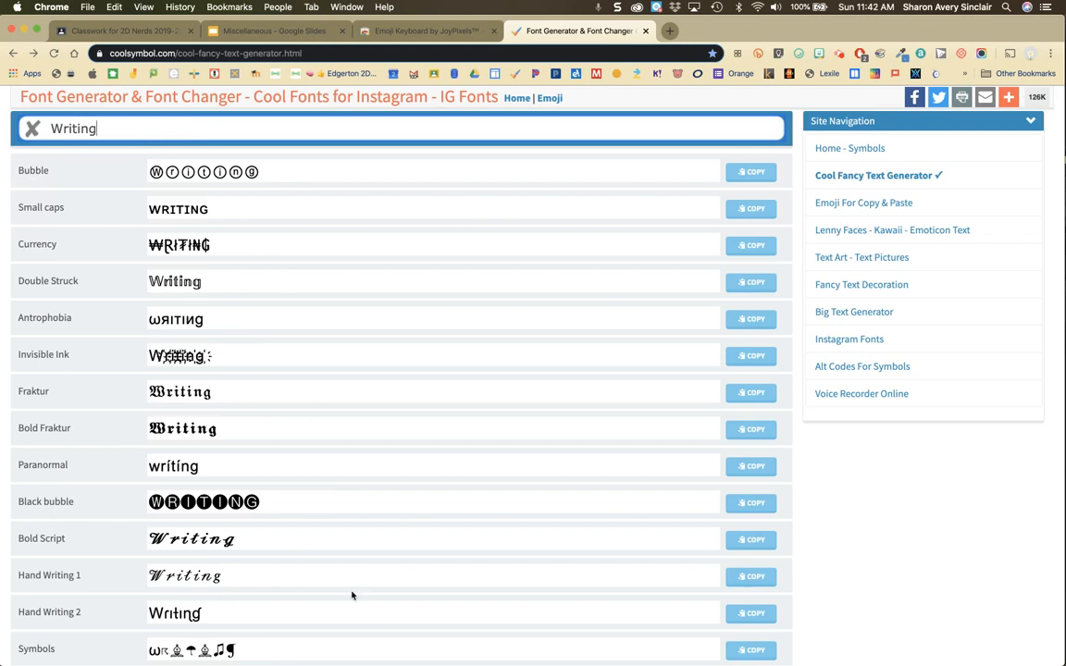
Copy the boxed-letters Fancy style 12 version of 'Writing' to the clipboard.
scroll(down, 3)
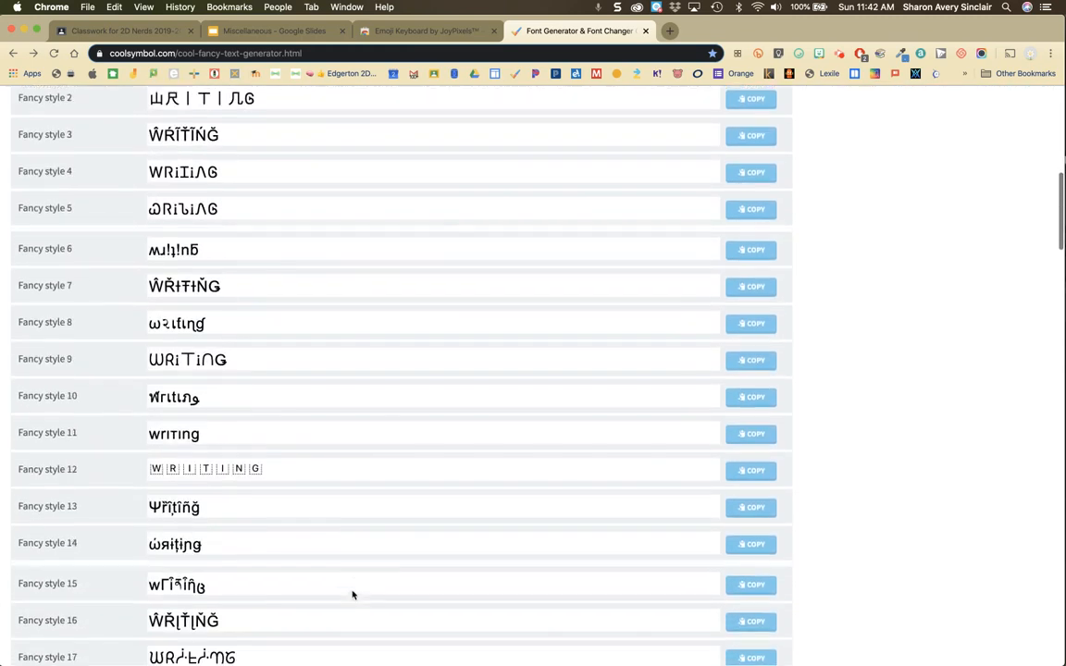
scroll(down, 3)
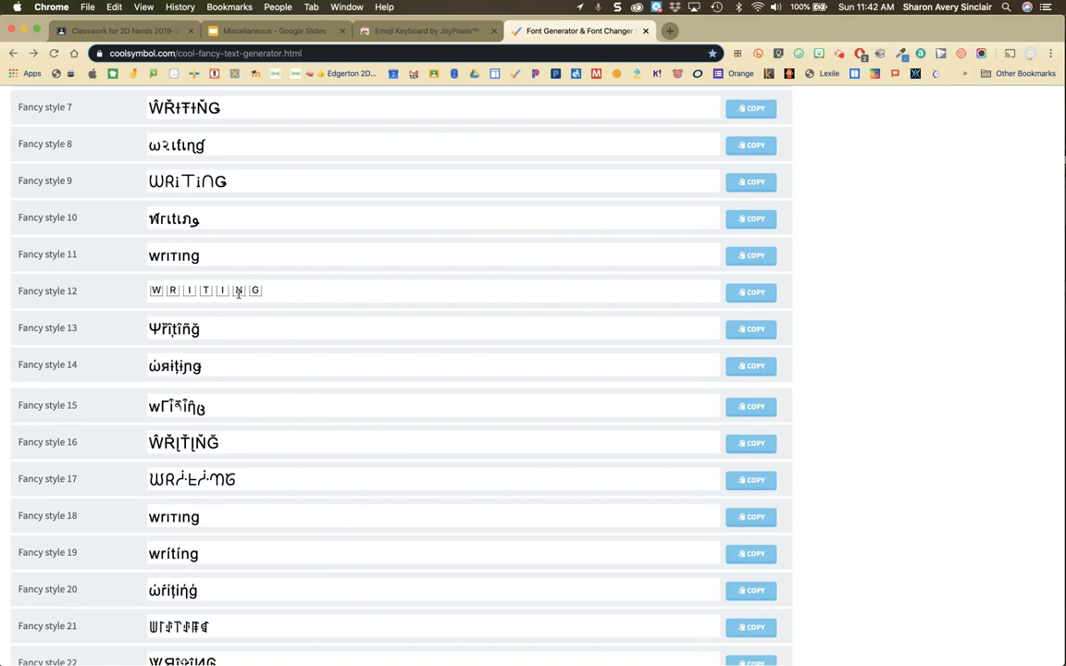
click(752, 293)
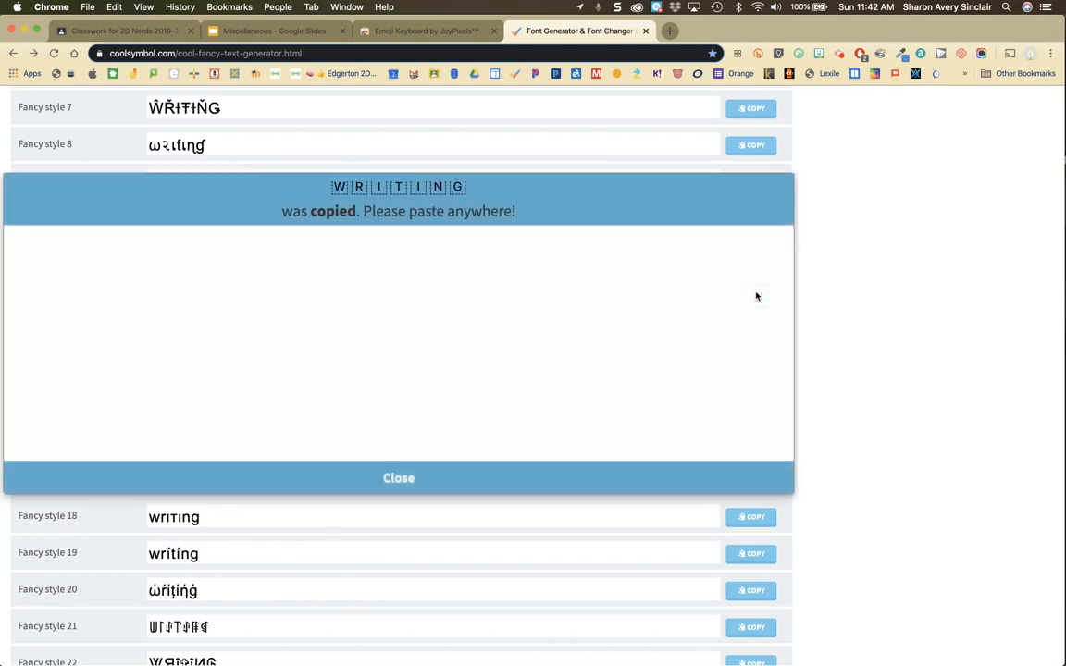